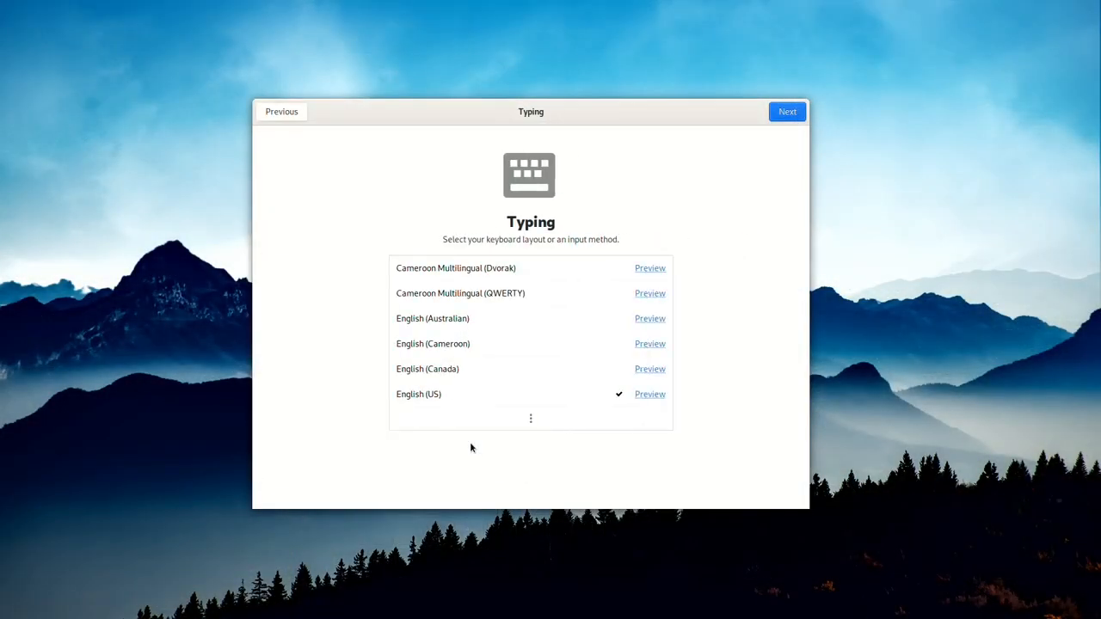
# Keep English (US) layout, skip Wi-Fi, location off, Los Angeles time zone, device name Librem14
pyautogui.click(786, 111)
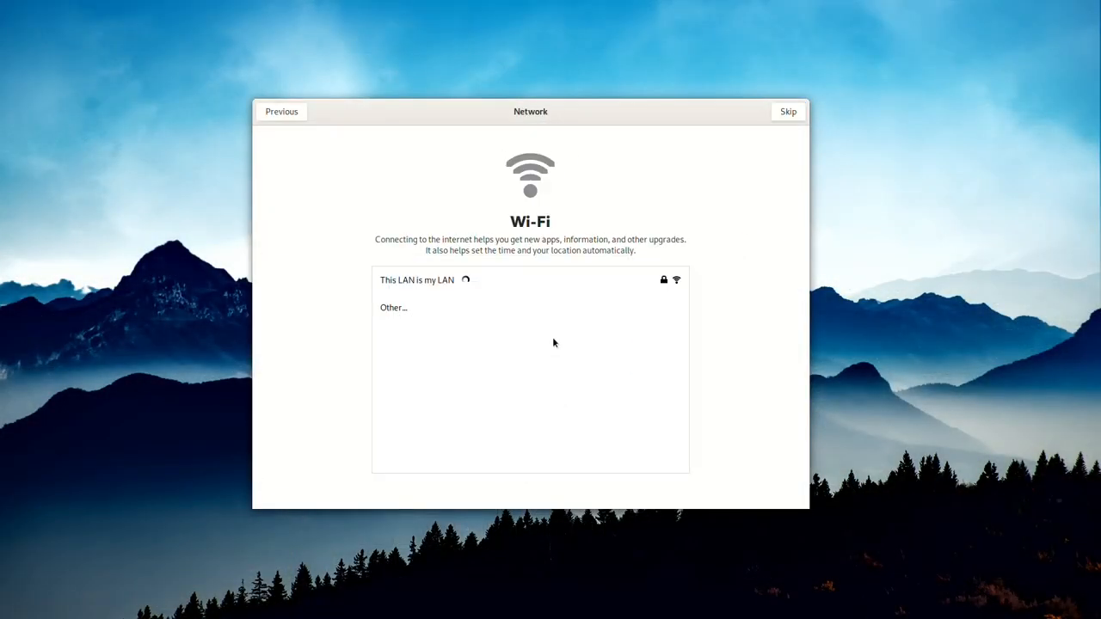
pyautogui.click(787, 112)
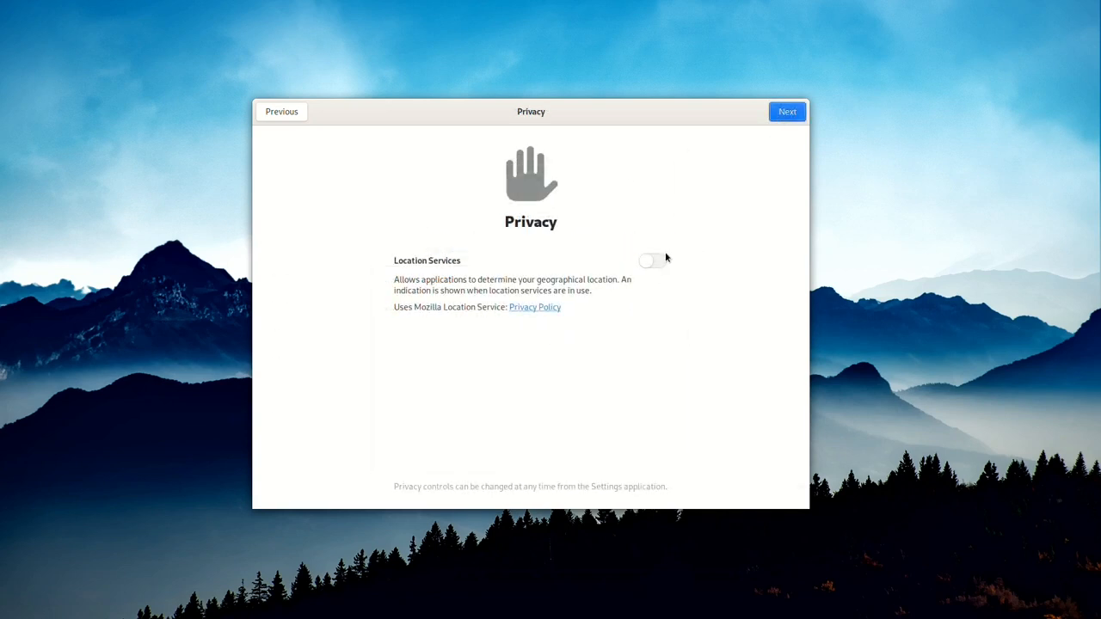
pyautogui.click(786, 111)
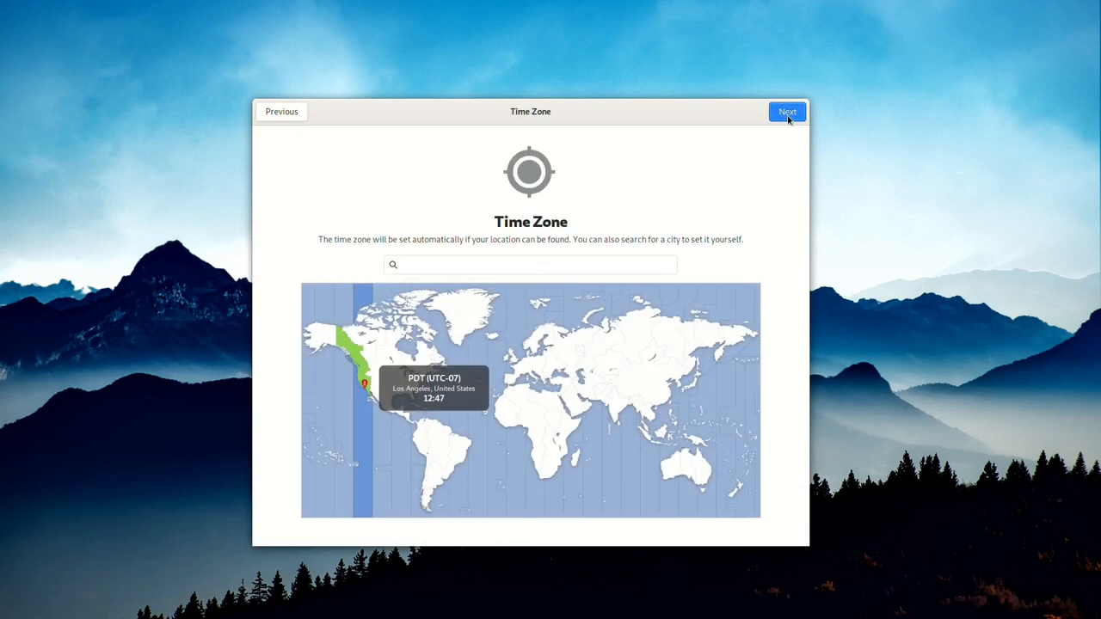
pyautogui.click(787, 111)
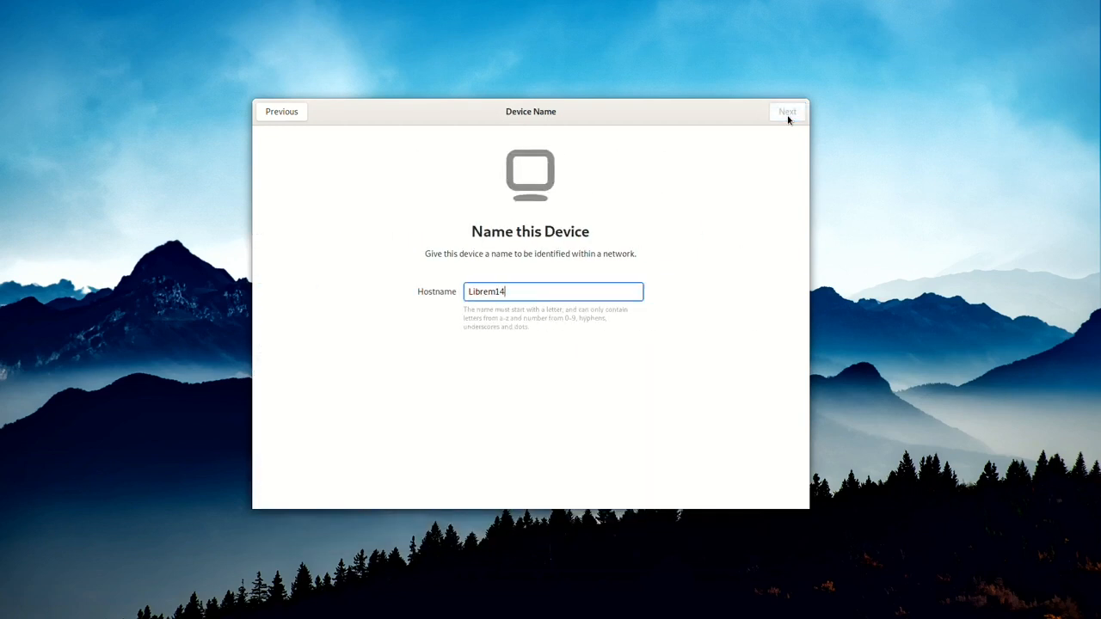
pyautogui.click(786, 111)
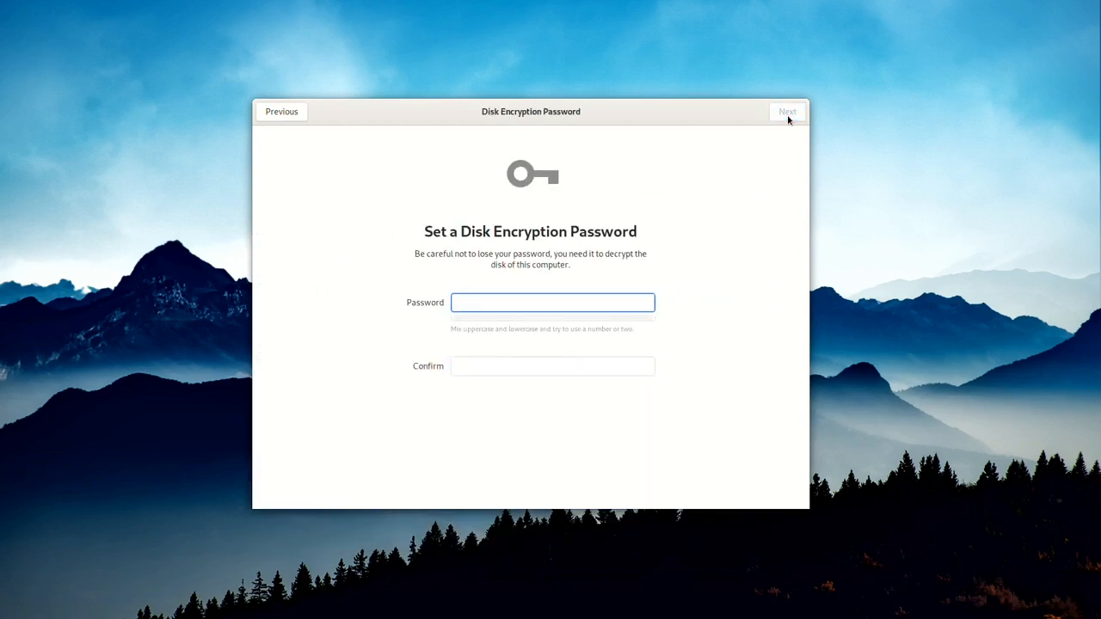
# Set the disk encryption password, skip online accounts, accept the Purism user and finish setup
pyautogui.click(553, 302)
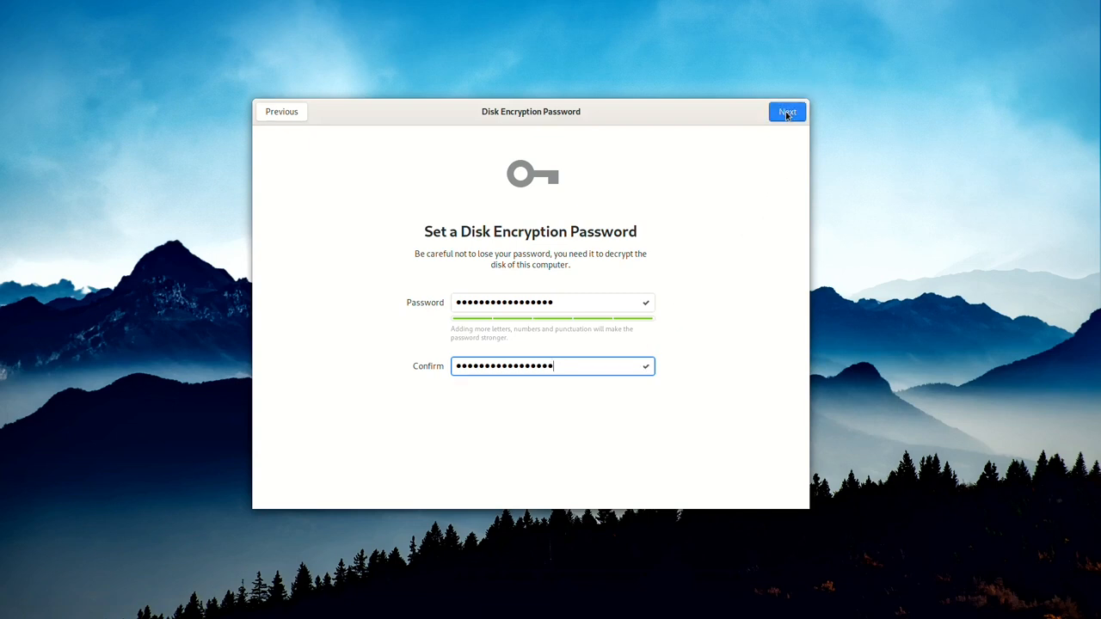
pyautogui.click(786, 112)
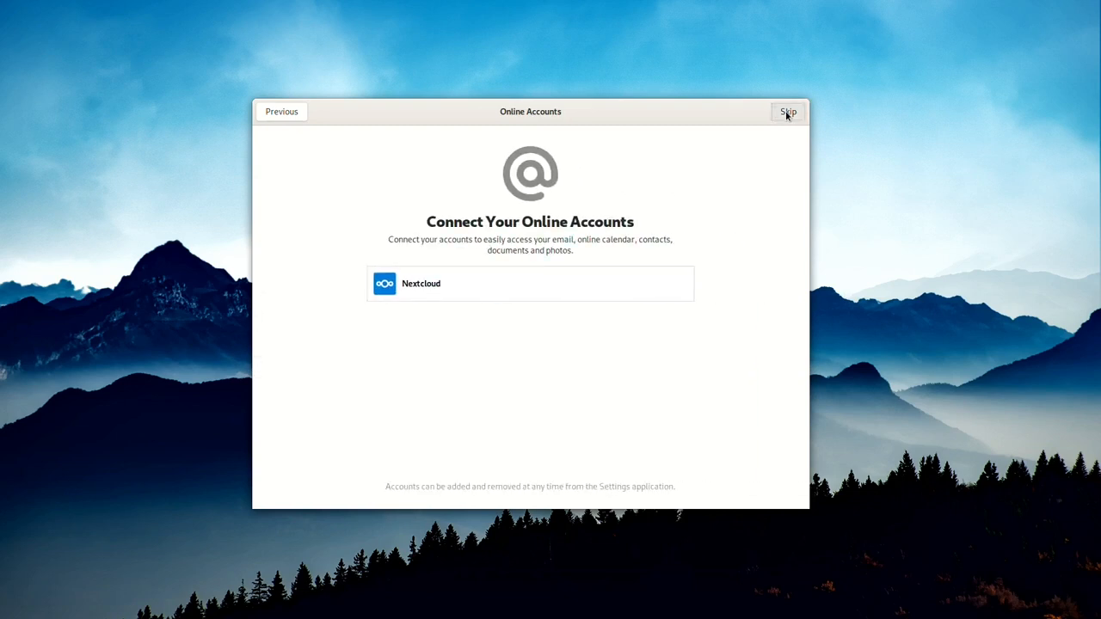
pyautogui.click(788, 112)
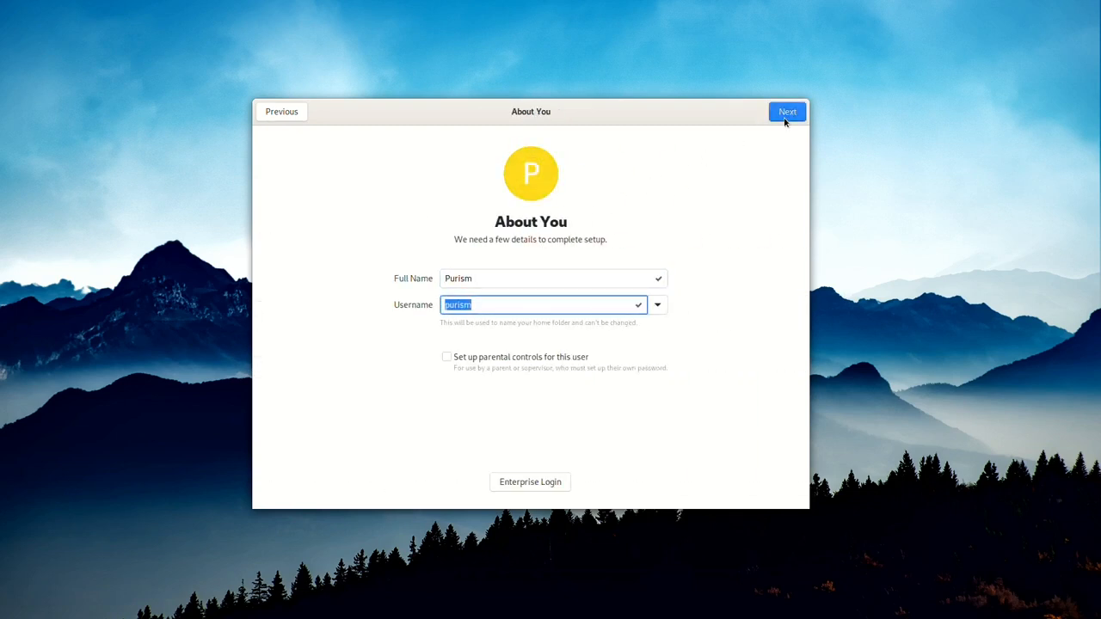
pyautogui.click(787, 111)
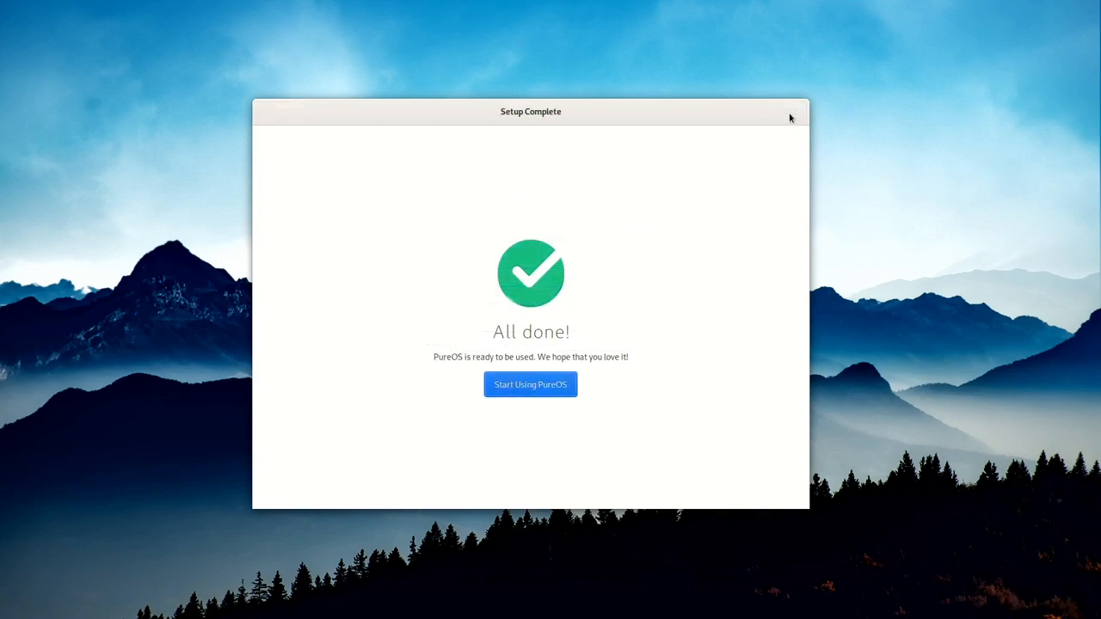
pyautogui.click(530, 385)
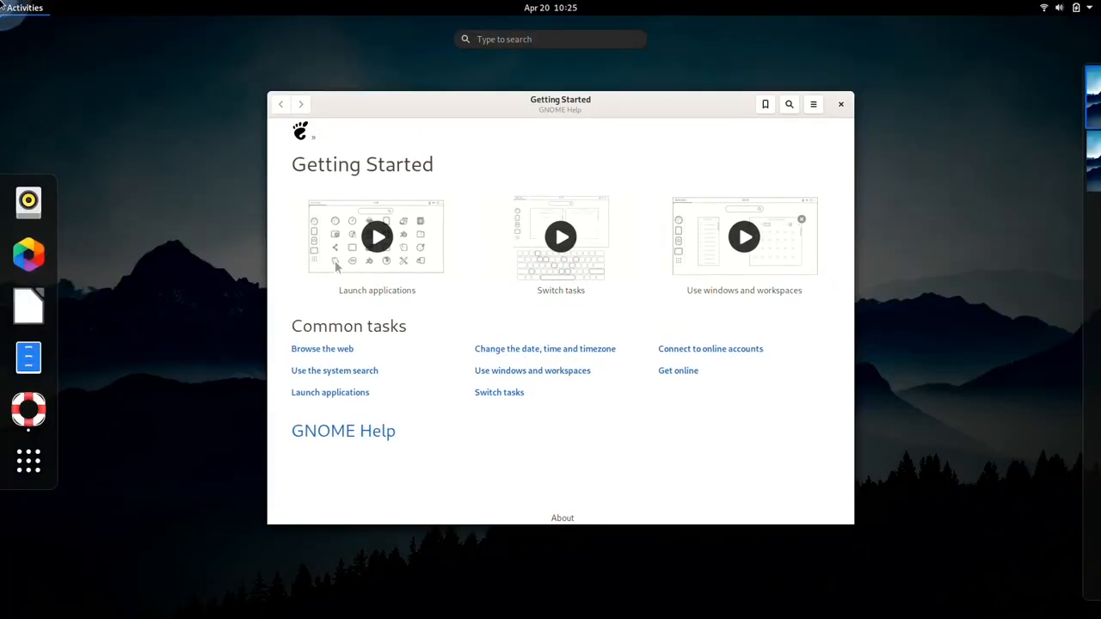
# Launch Software via the 'sof' search and refresh its Updates page for new updates
pyautogui.write('sof')
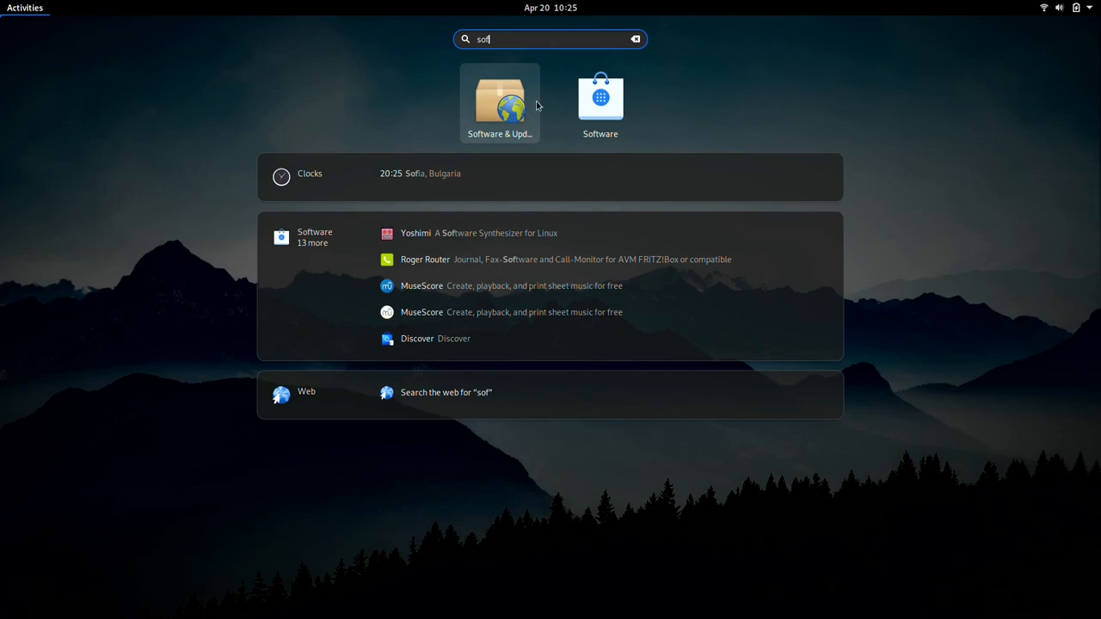
pyautogui.click(600, 96)
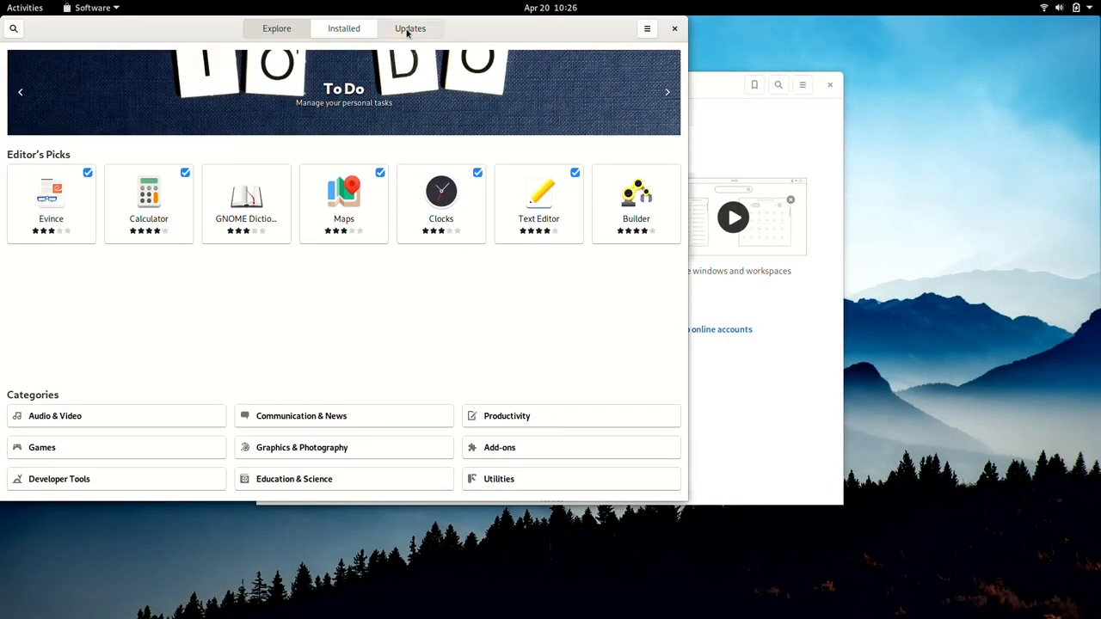
pyautogui.click(410, 28)
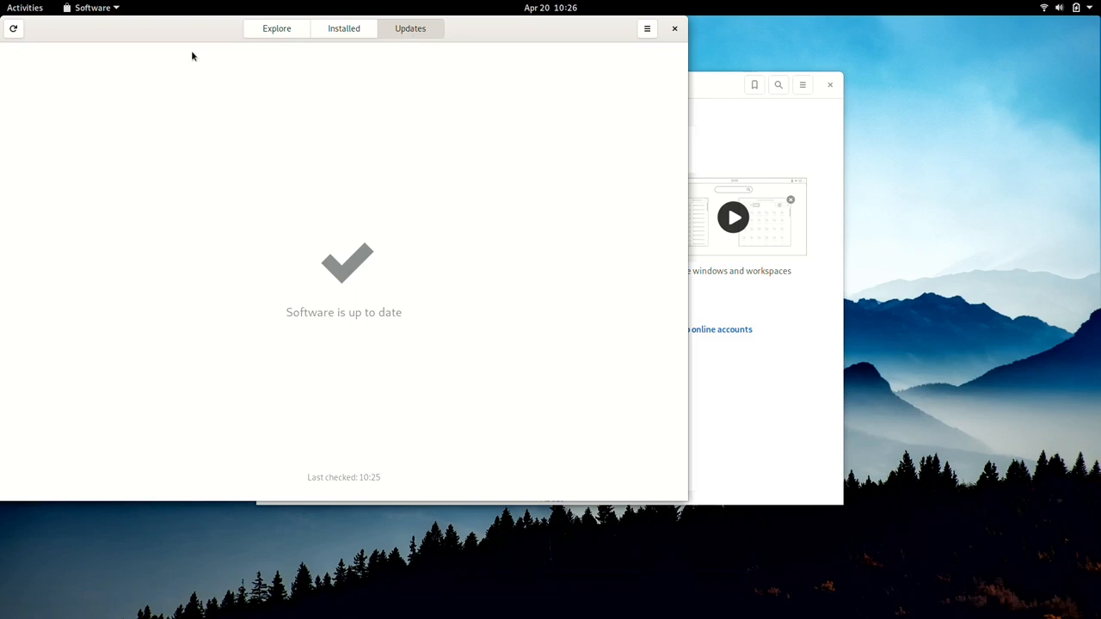
pyautogui.click(13, 29)
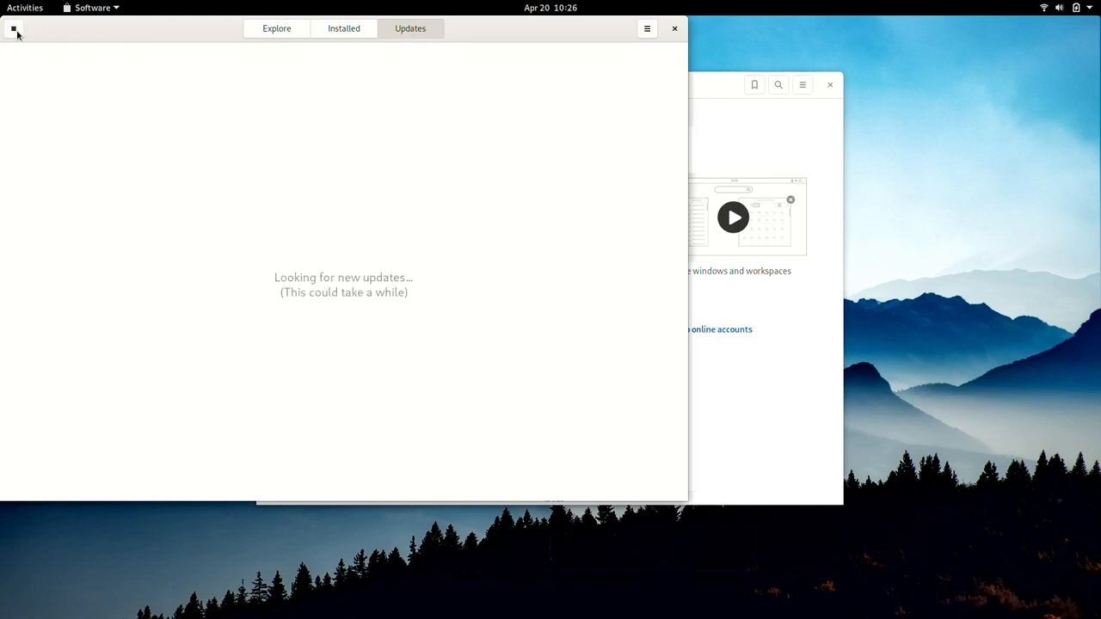